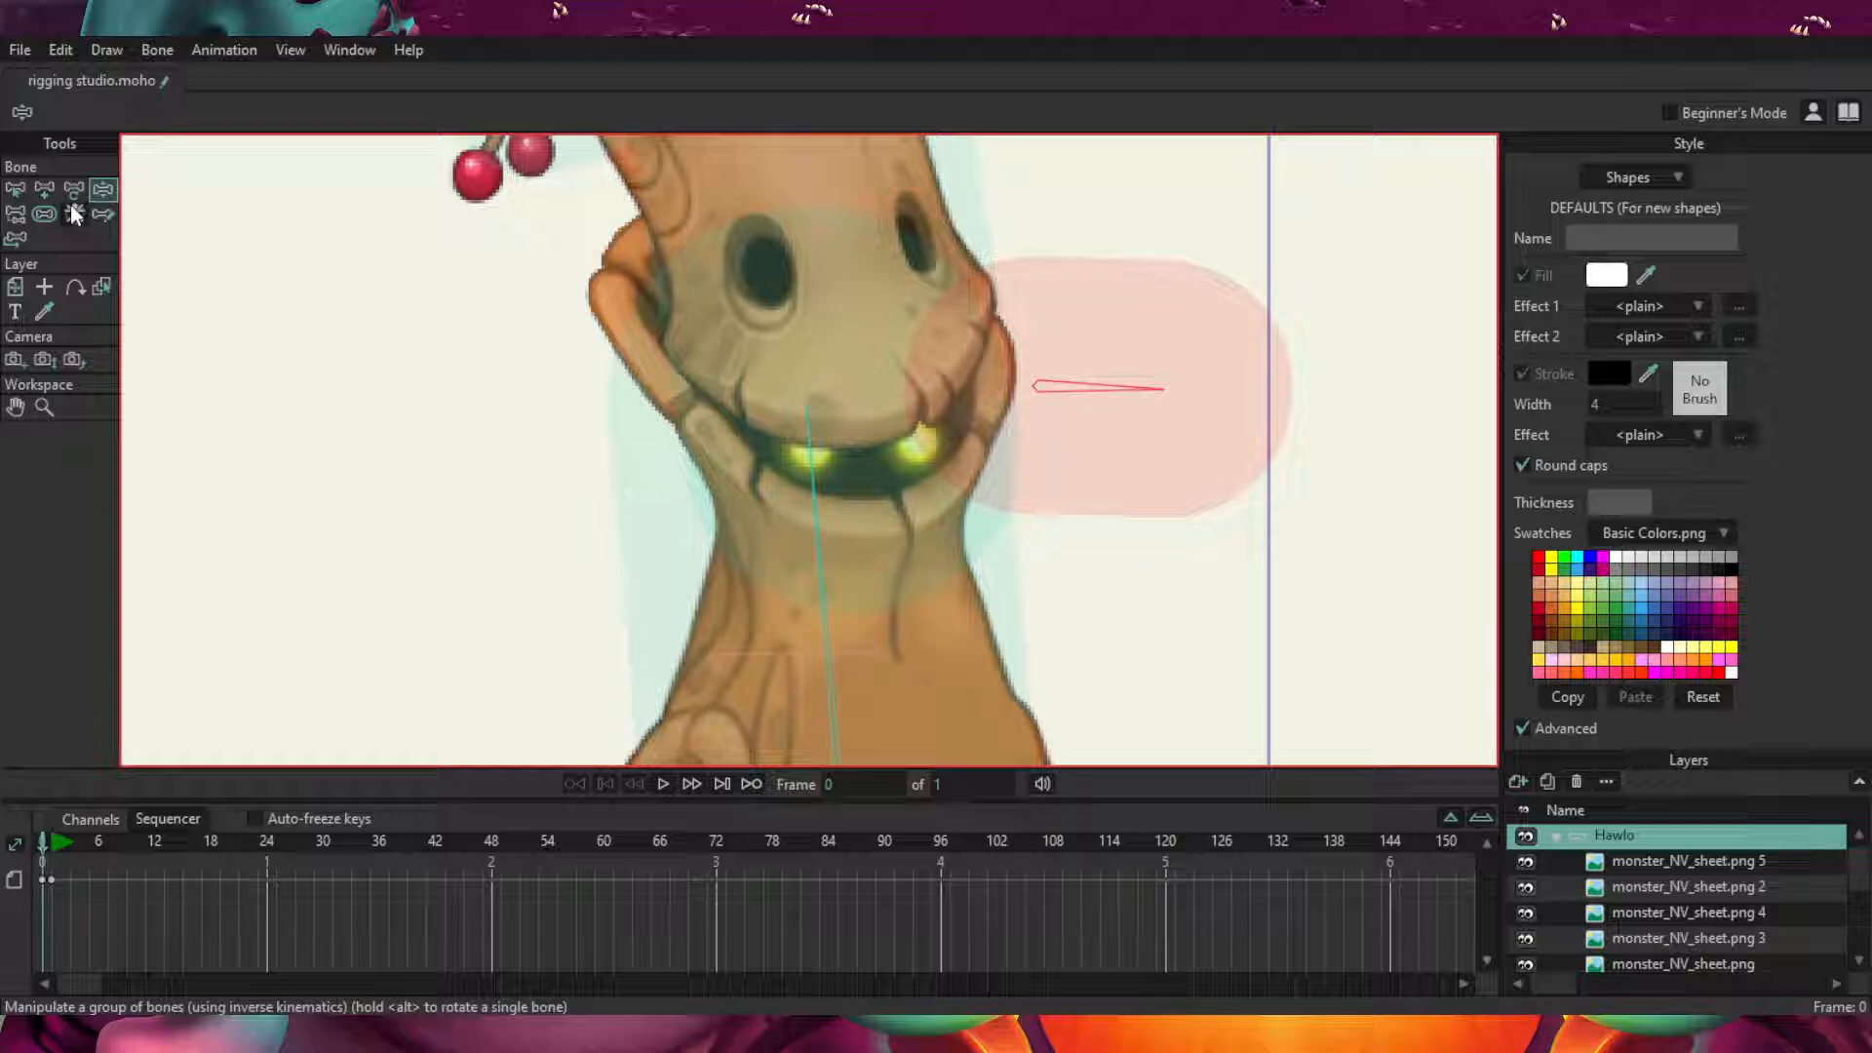
# Rotate Hawlo's red control bone beside the jaw to point upward with Transform Bone.
pyautogui.click(72, 214)
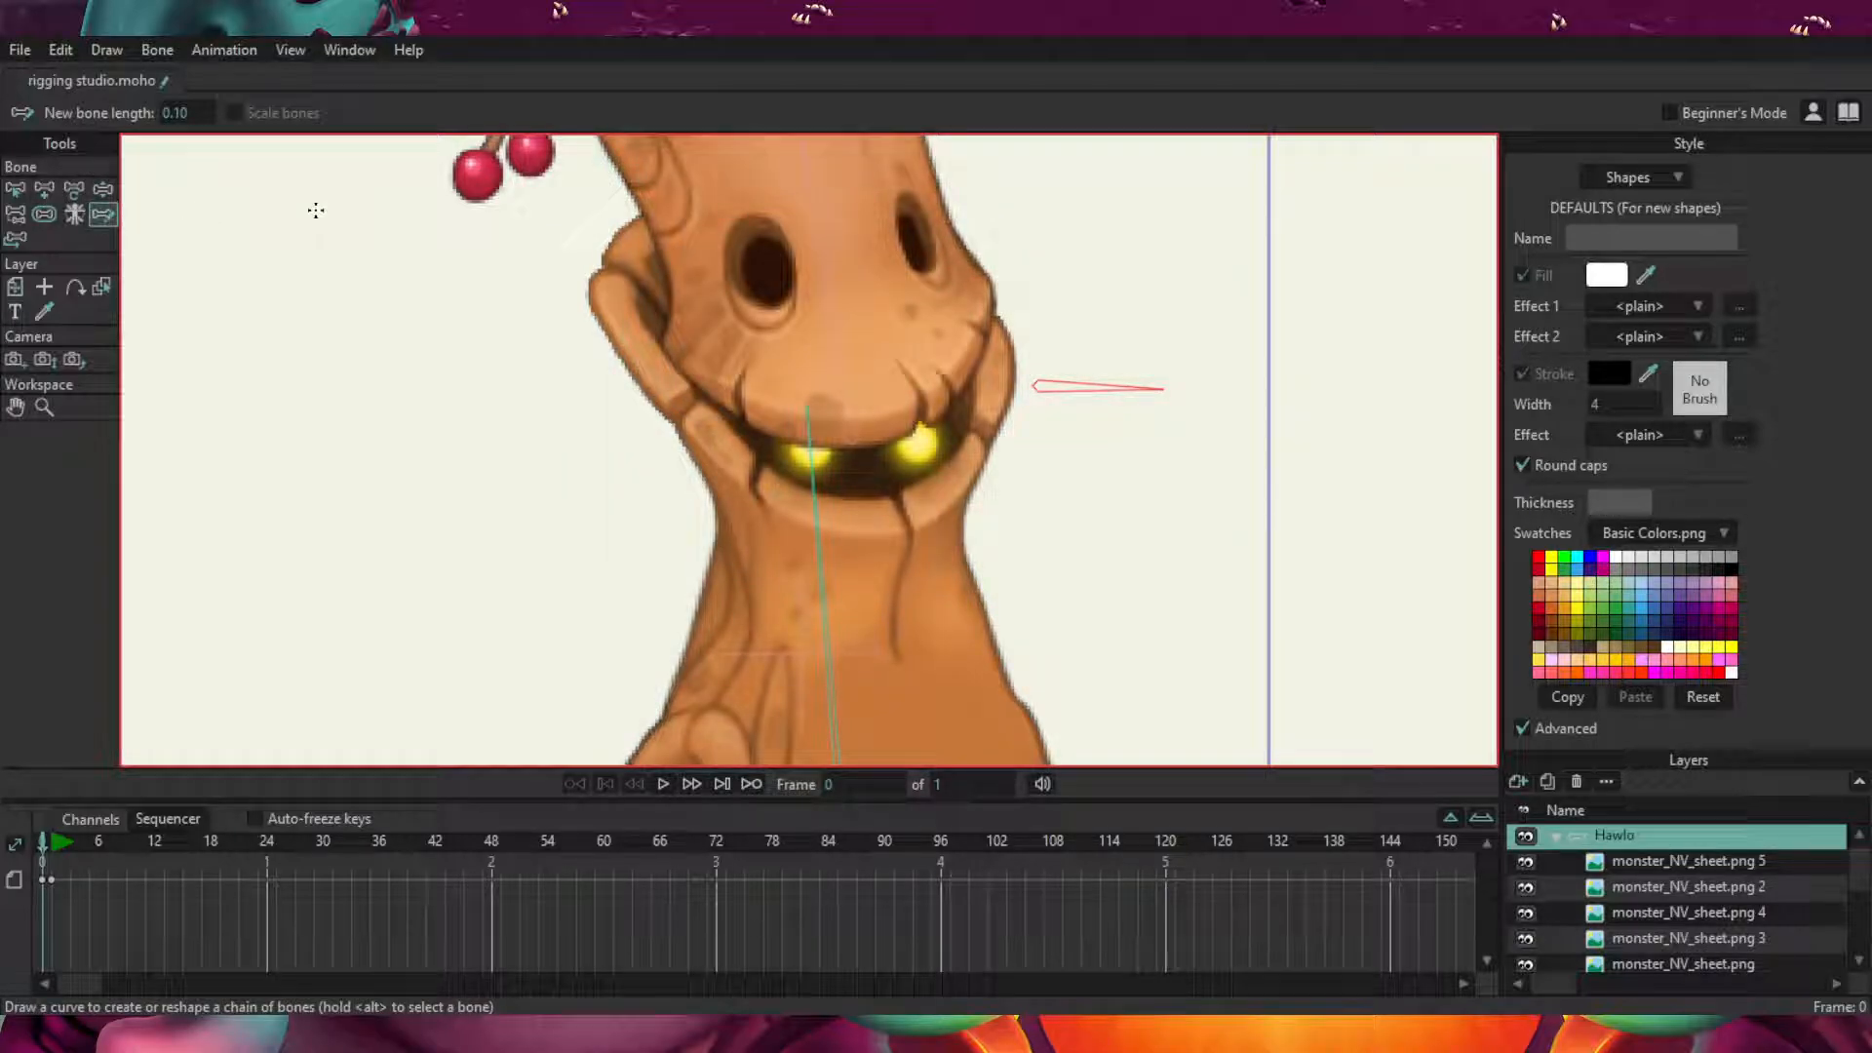
pyautogui.moveTo(1158, 399)
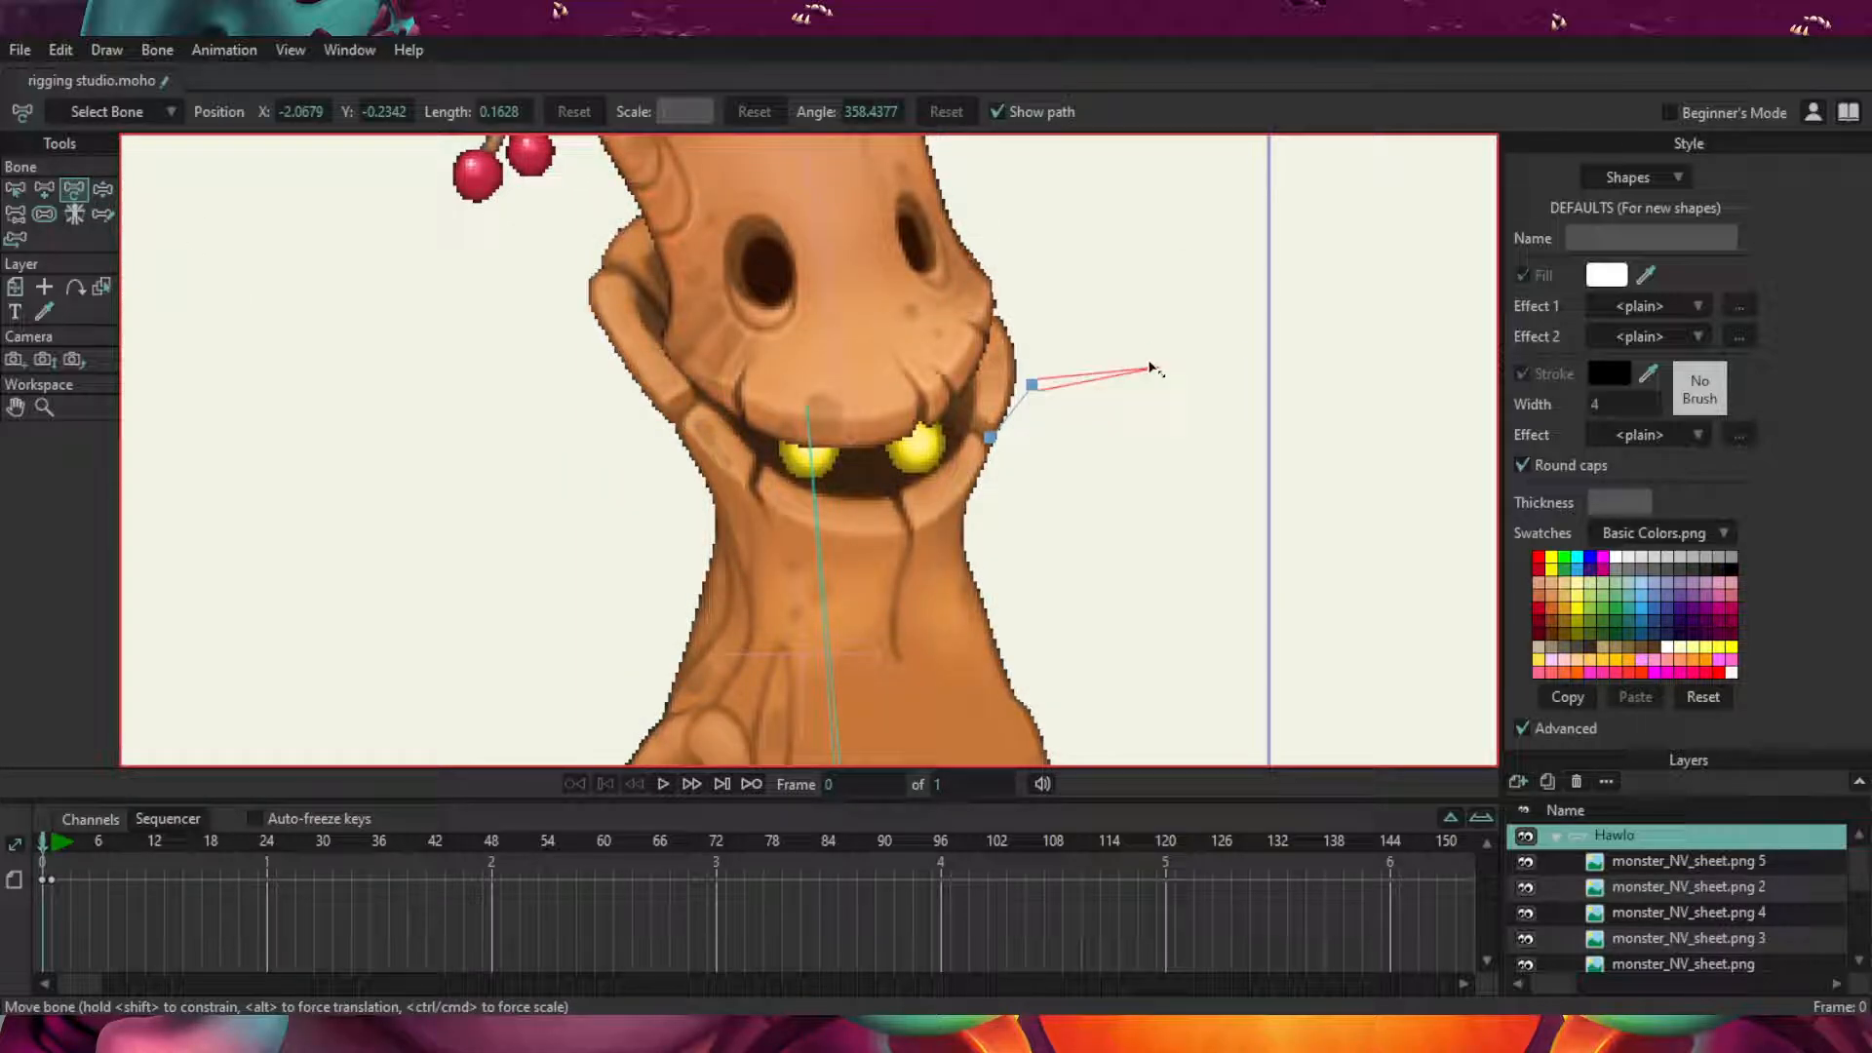
pyautogui.moveTo(1146, 370); pyautogui.dragTo(1032, 239)
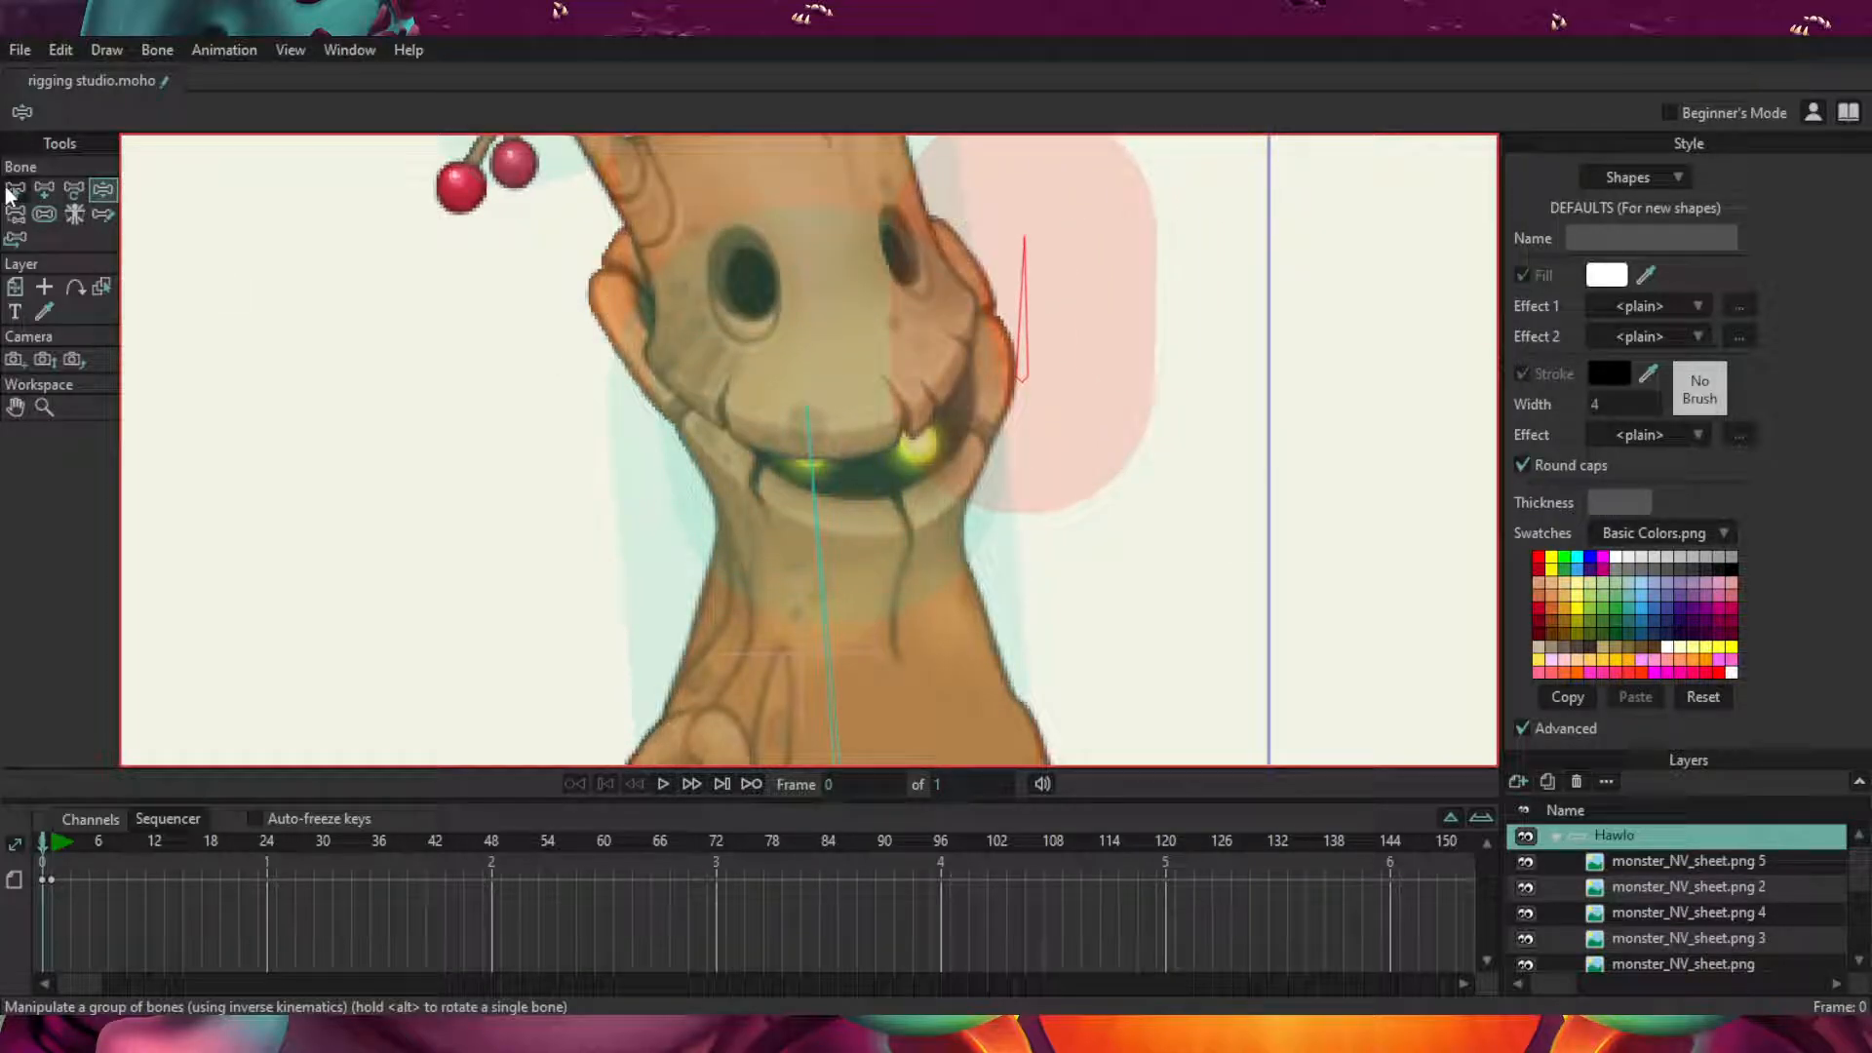
# Switch to the Monster_DNV.moho document showing the Banjaw rig.
pyautogui.click(16, 189)
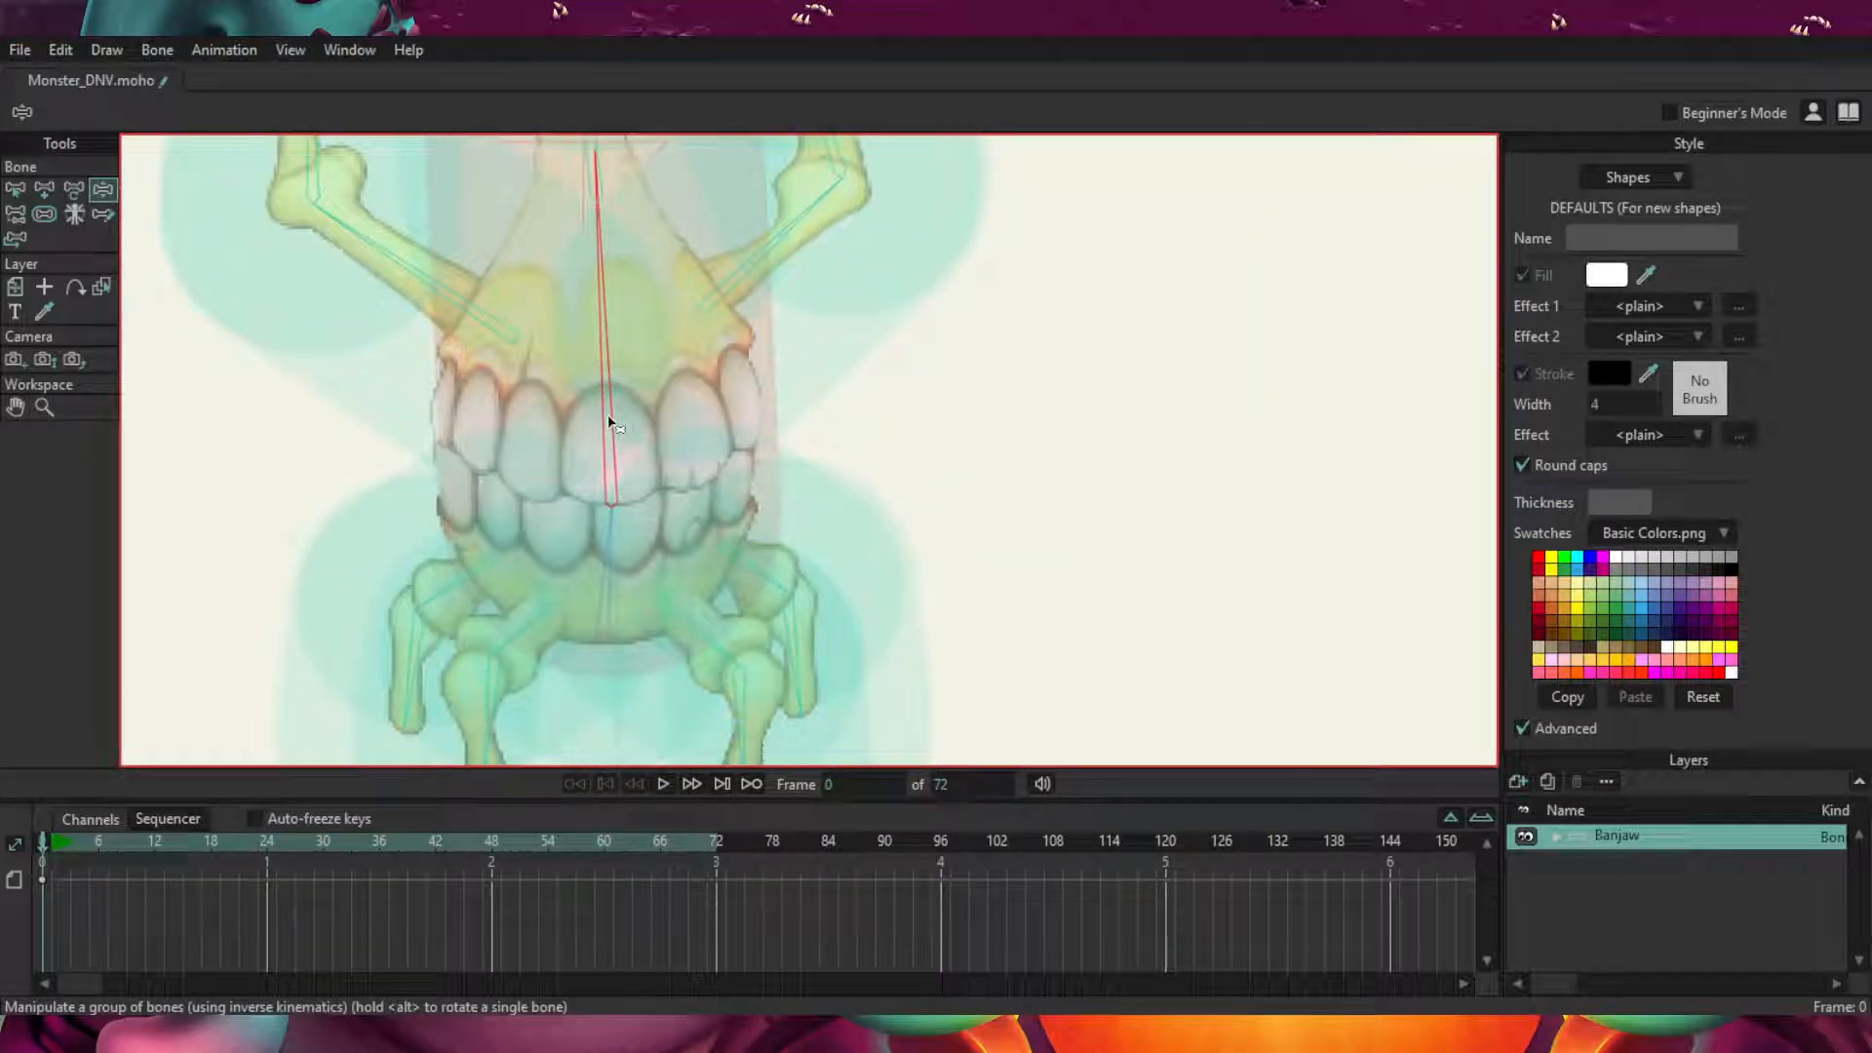
# Expand the Banjaw group and inspect bindings of monster_DNV_sheet.png 17 and neighbouring layers.
pyautogui.moveTo(609, 425); pyautogui.dragTo(943, 400)
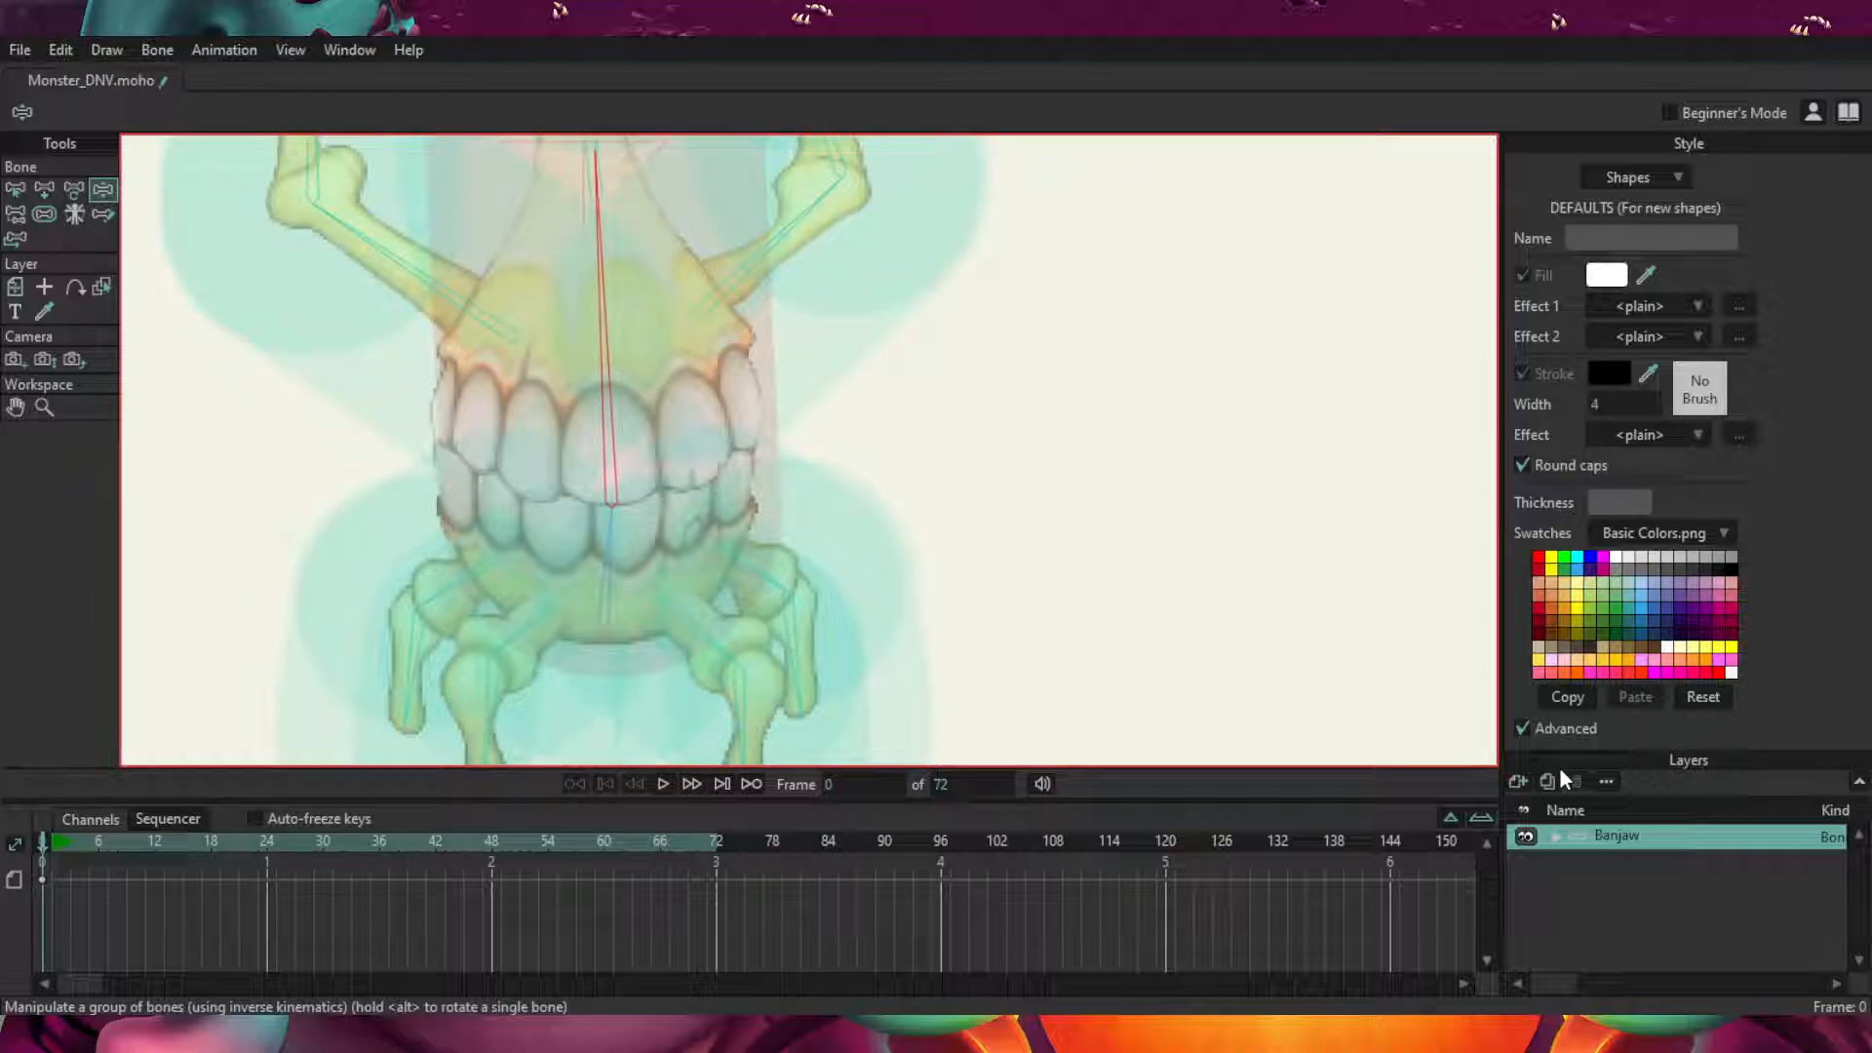
pyautogui.click(1572, 836)
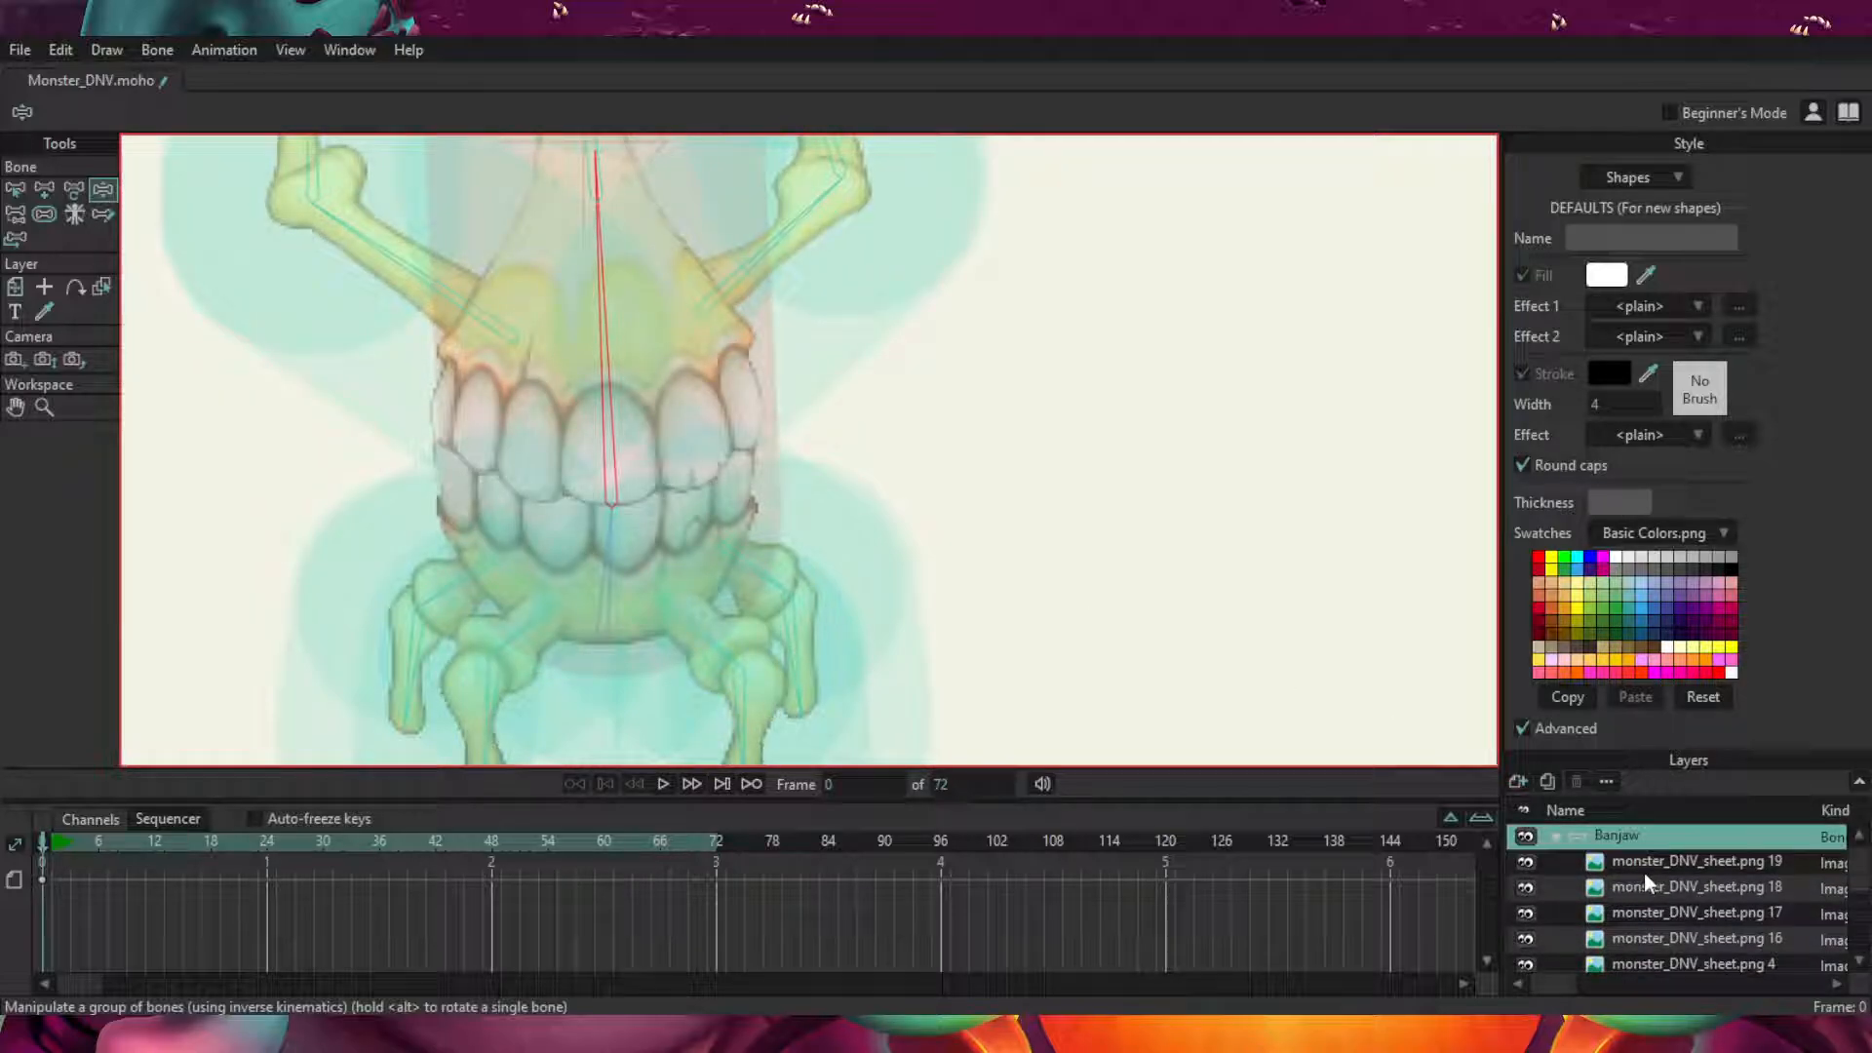
pyautogui.click(1695, 885)
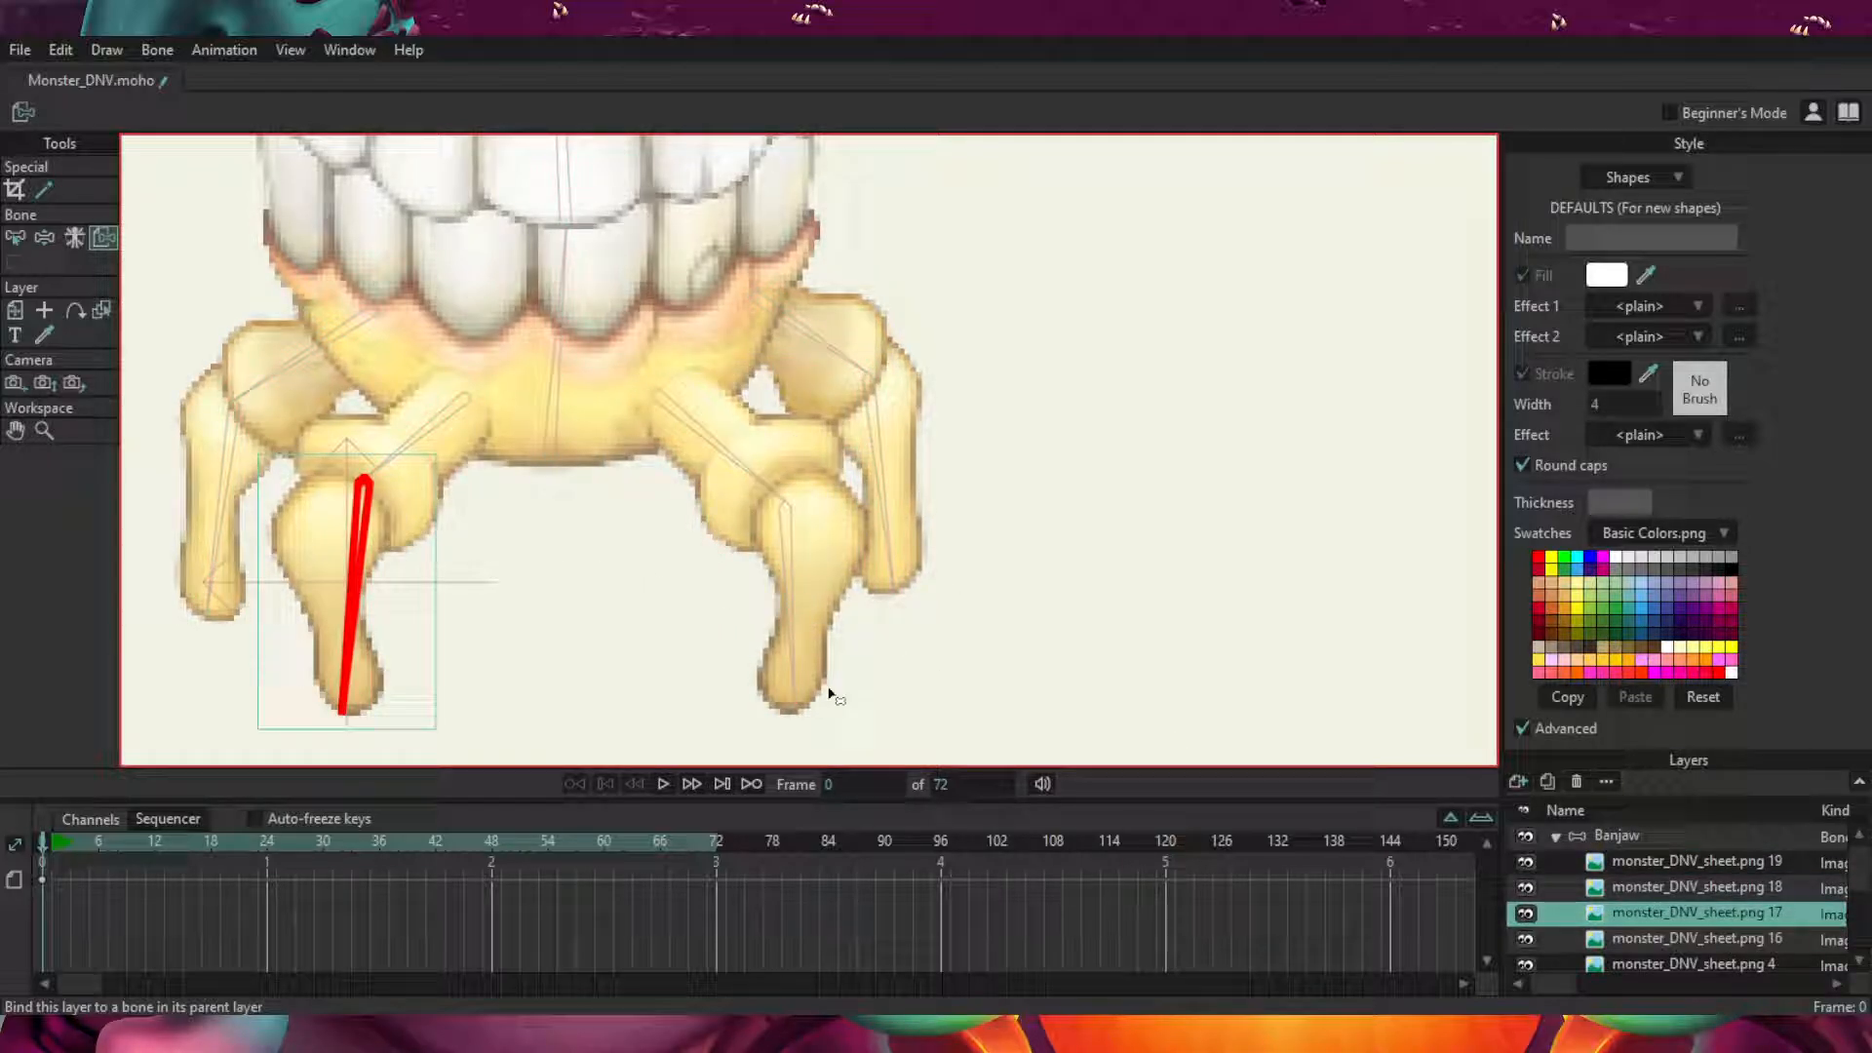
pyautogui.click(1695, 940)
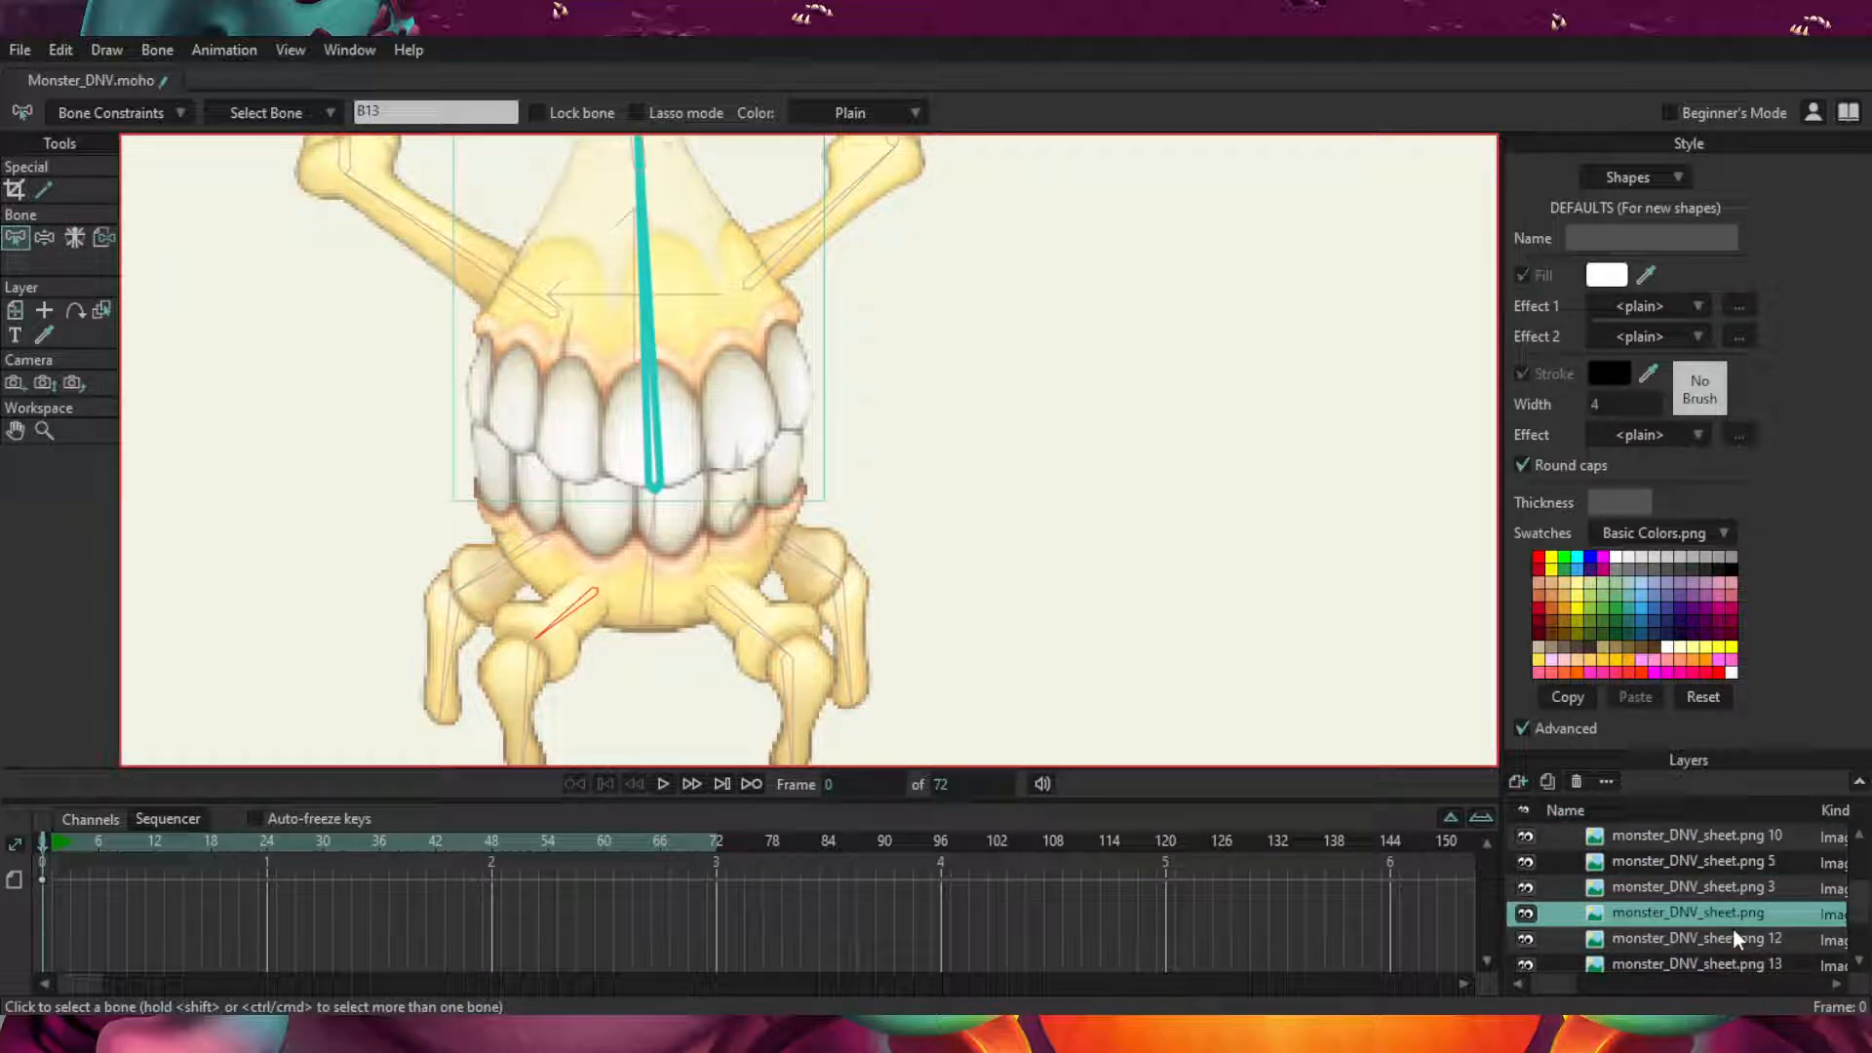
# Select monster_DNV_sheet.png 24, then return to the Banjaw bone group.
pyautogui.doubleClick(1695, 914)
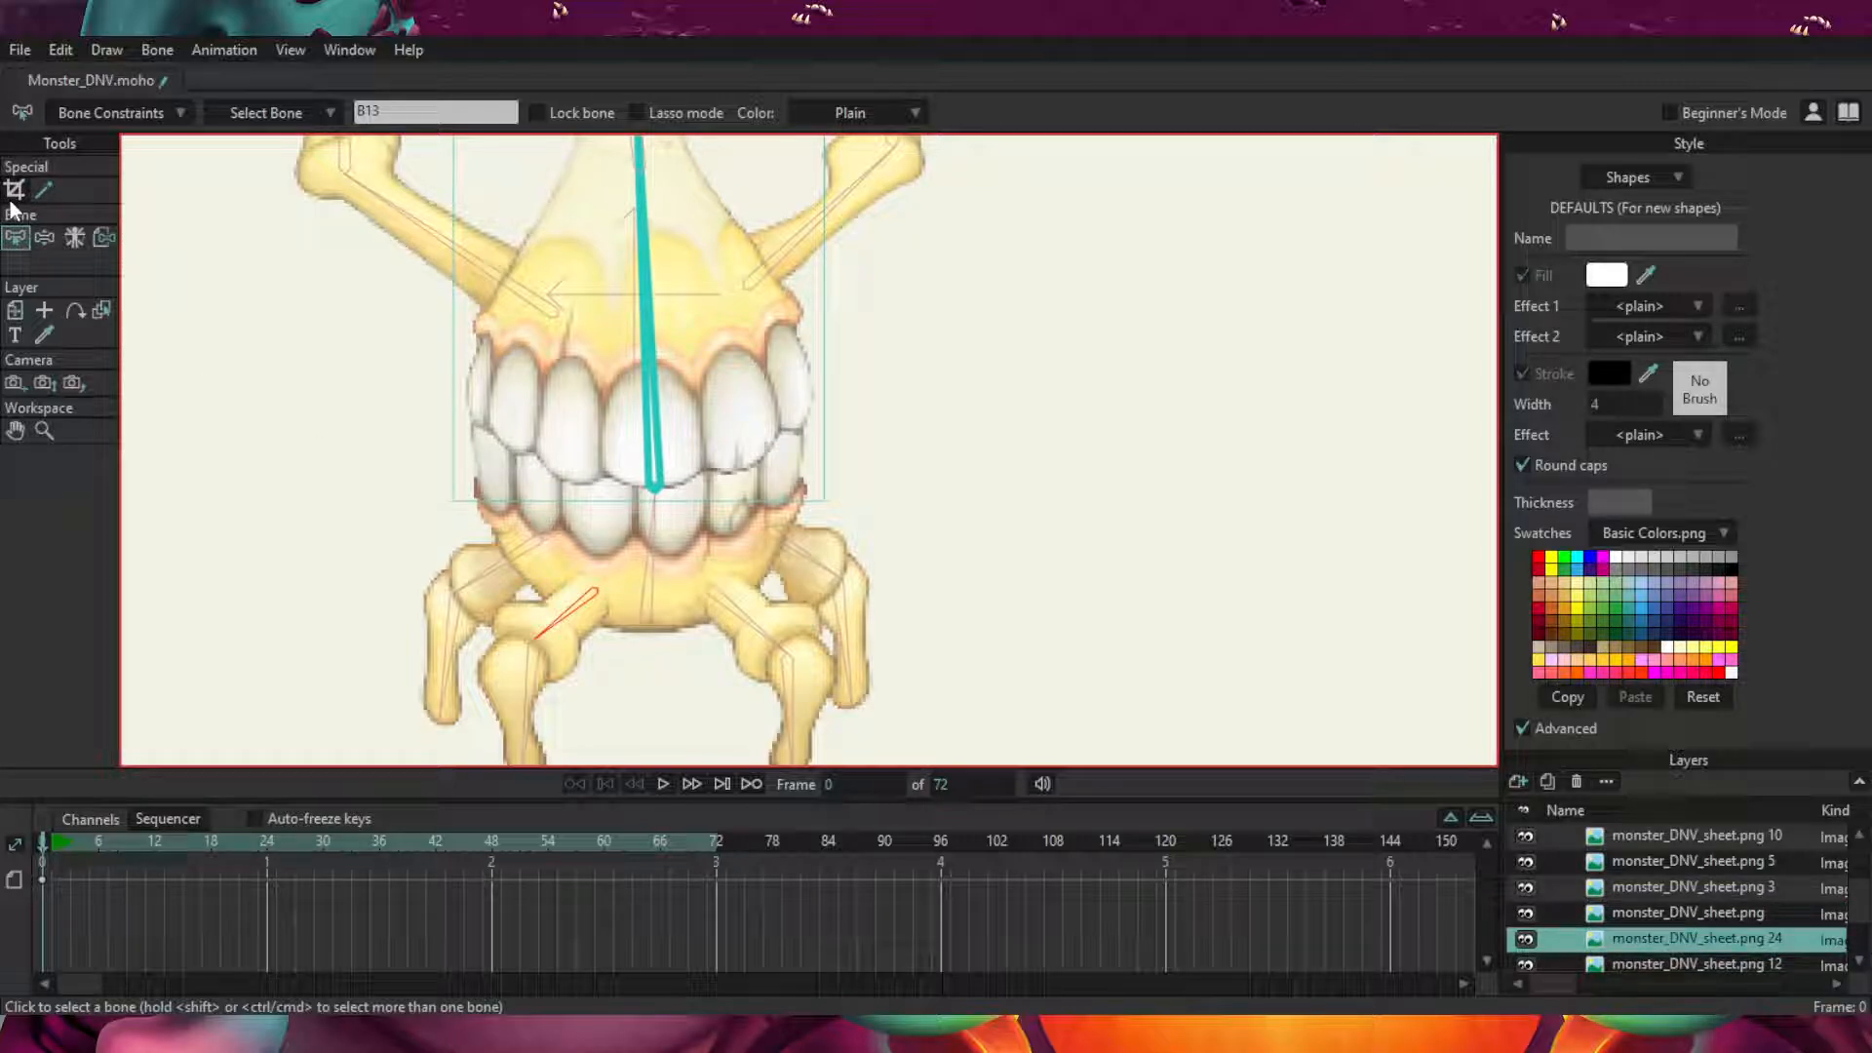
pyautogui.click(18, 189)
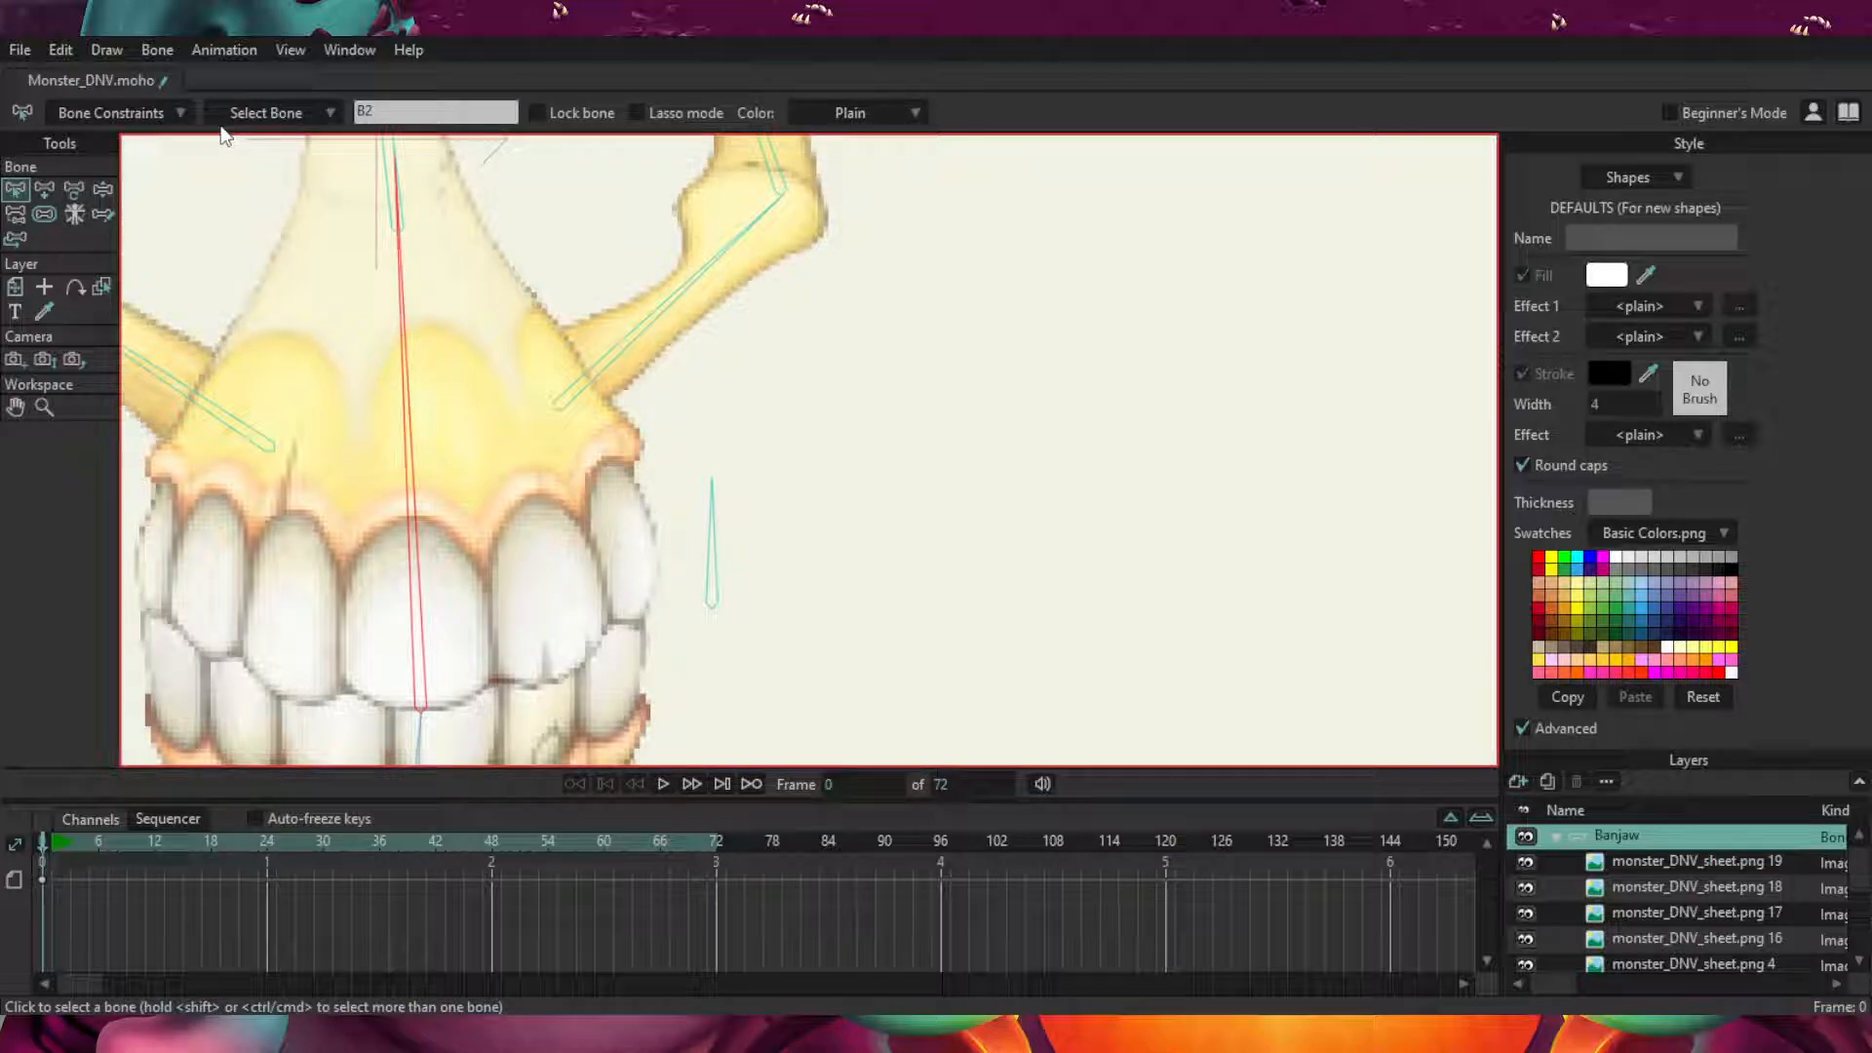
pyautogui.moveTo(148, 748)
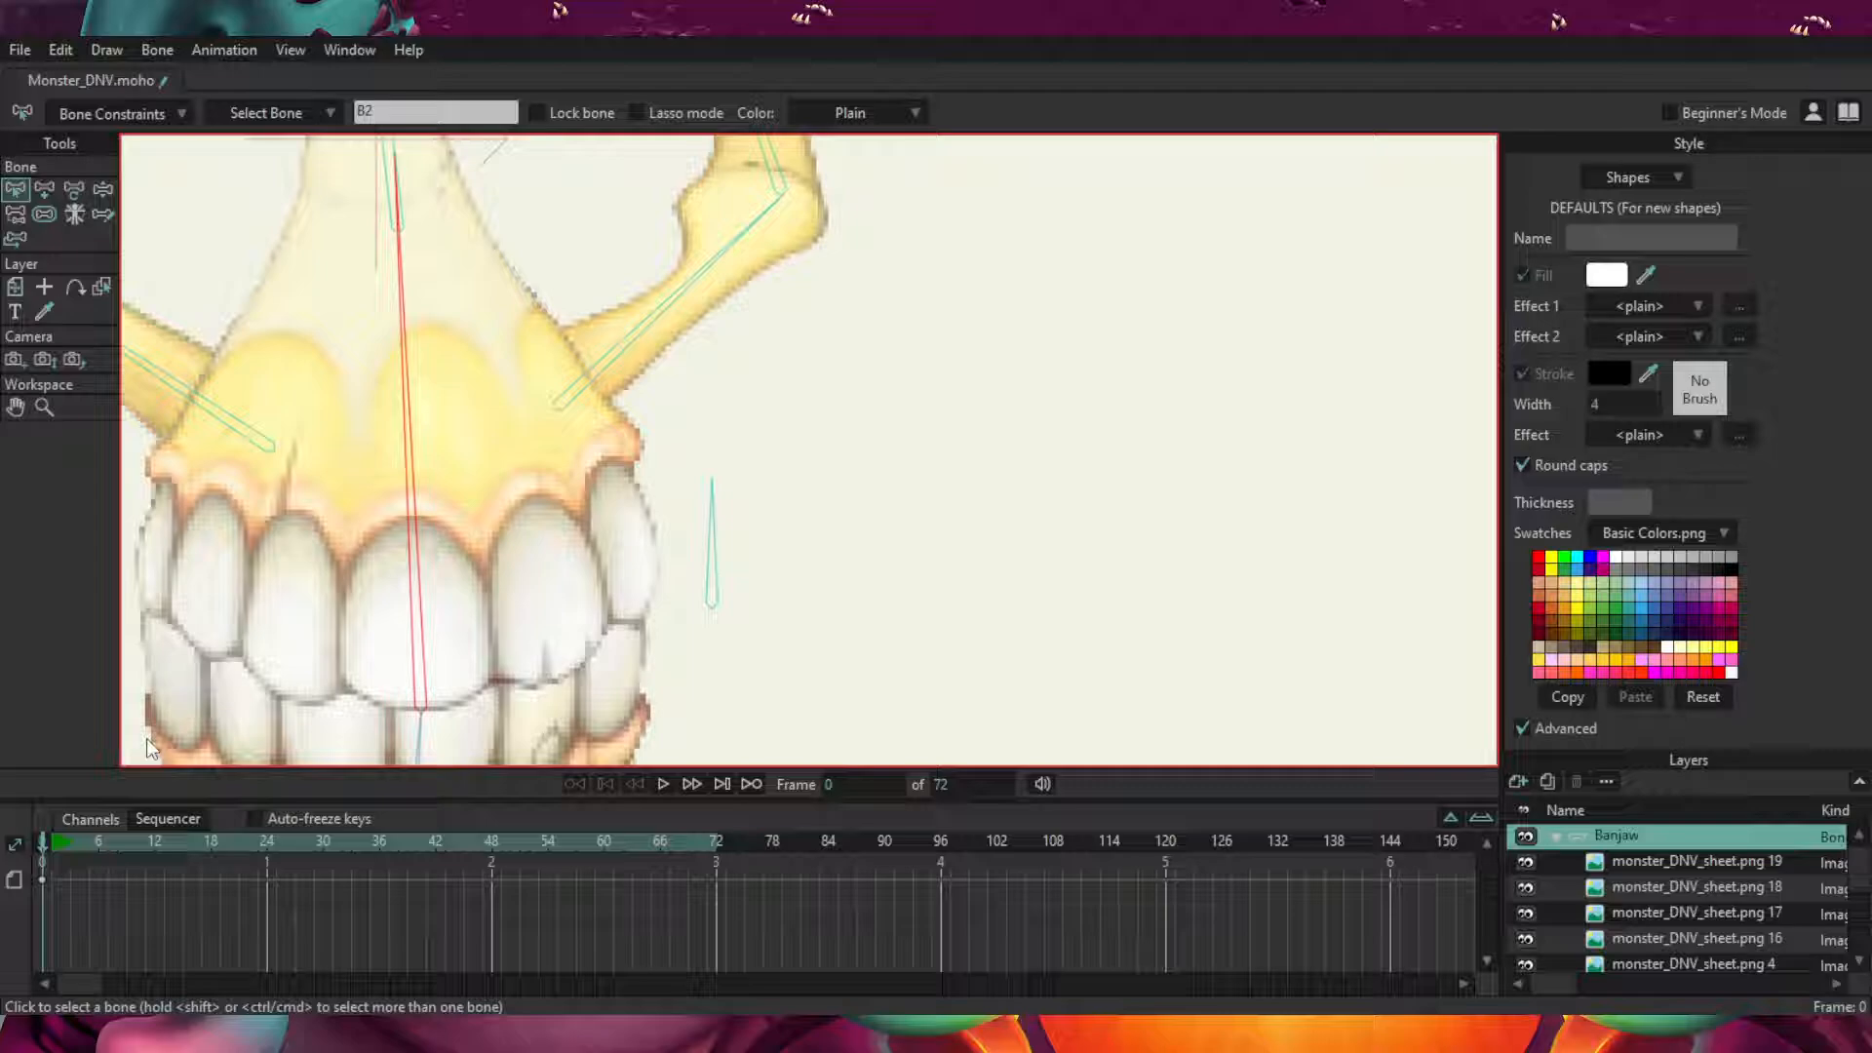
pyautogui.moveTo(276, 532)
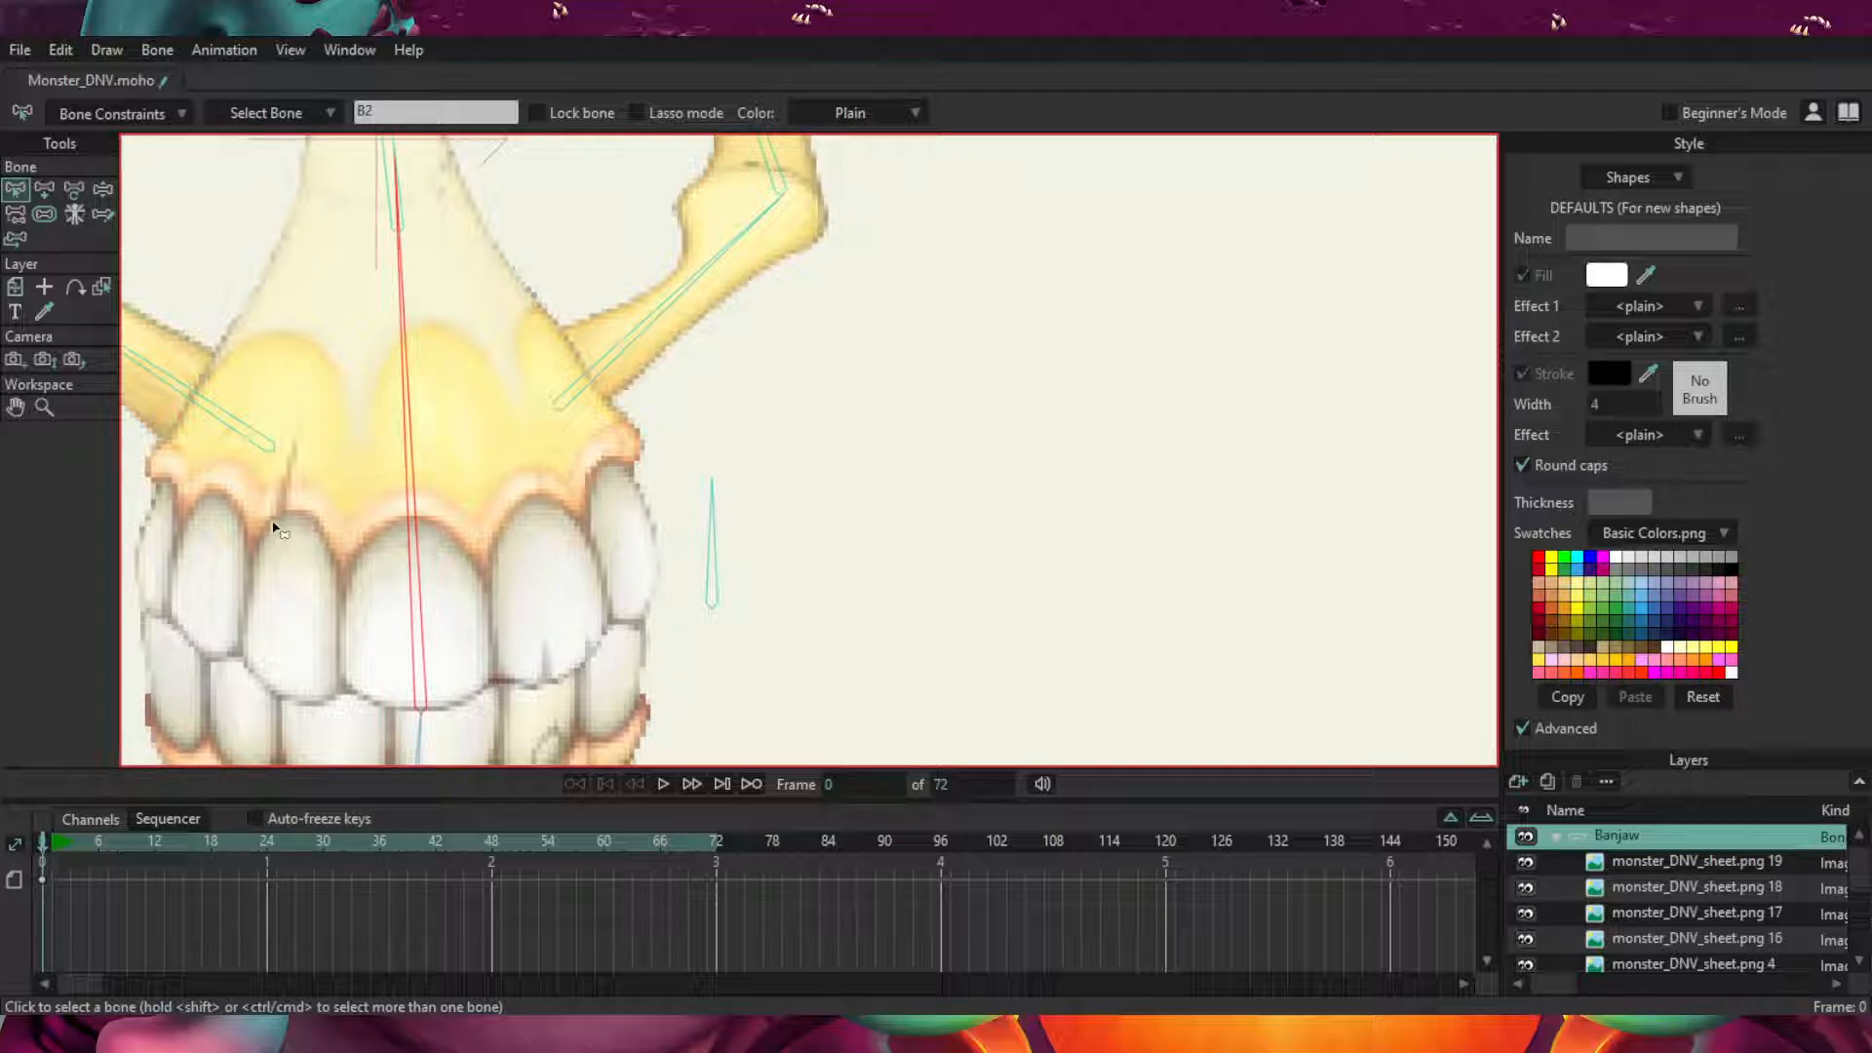
pyautogui.moveTo(115, 195)
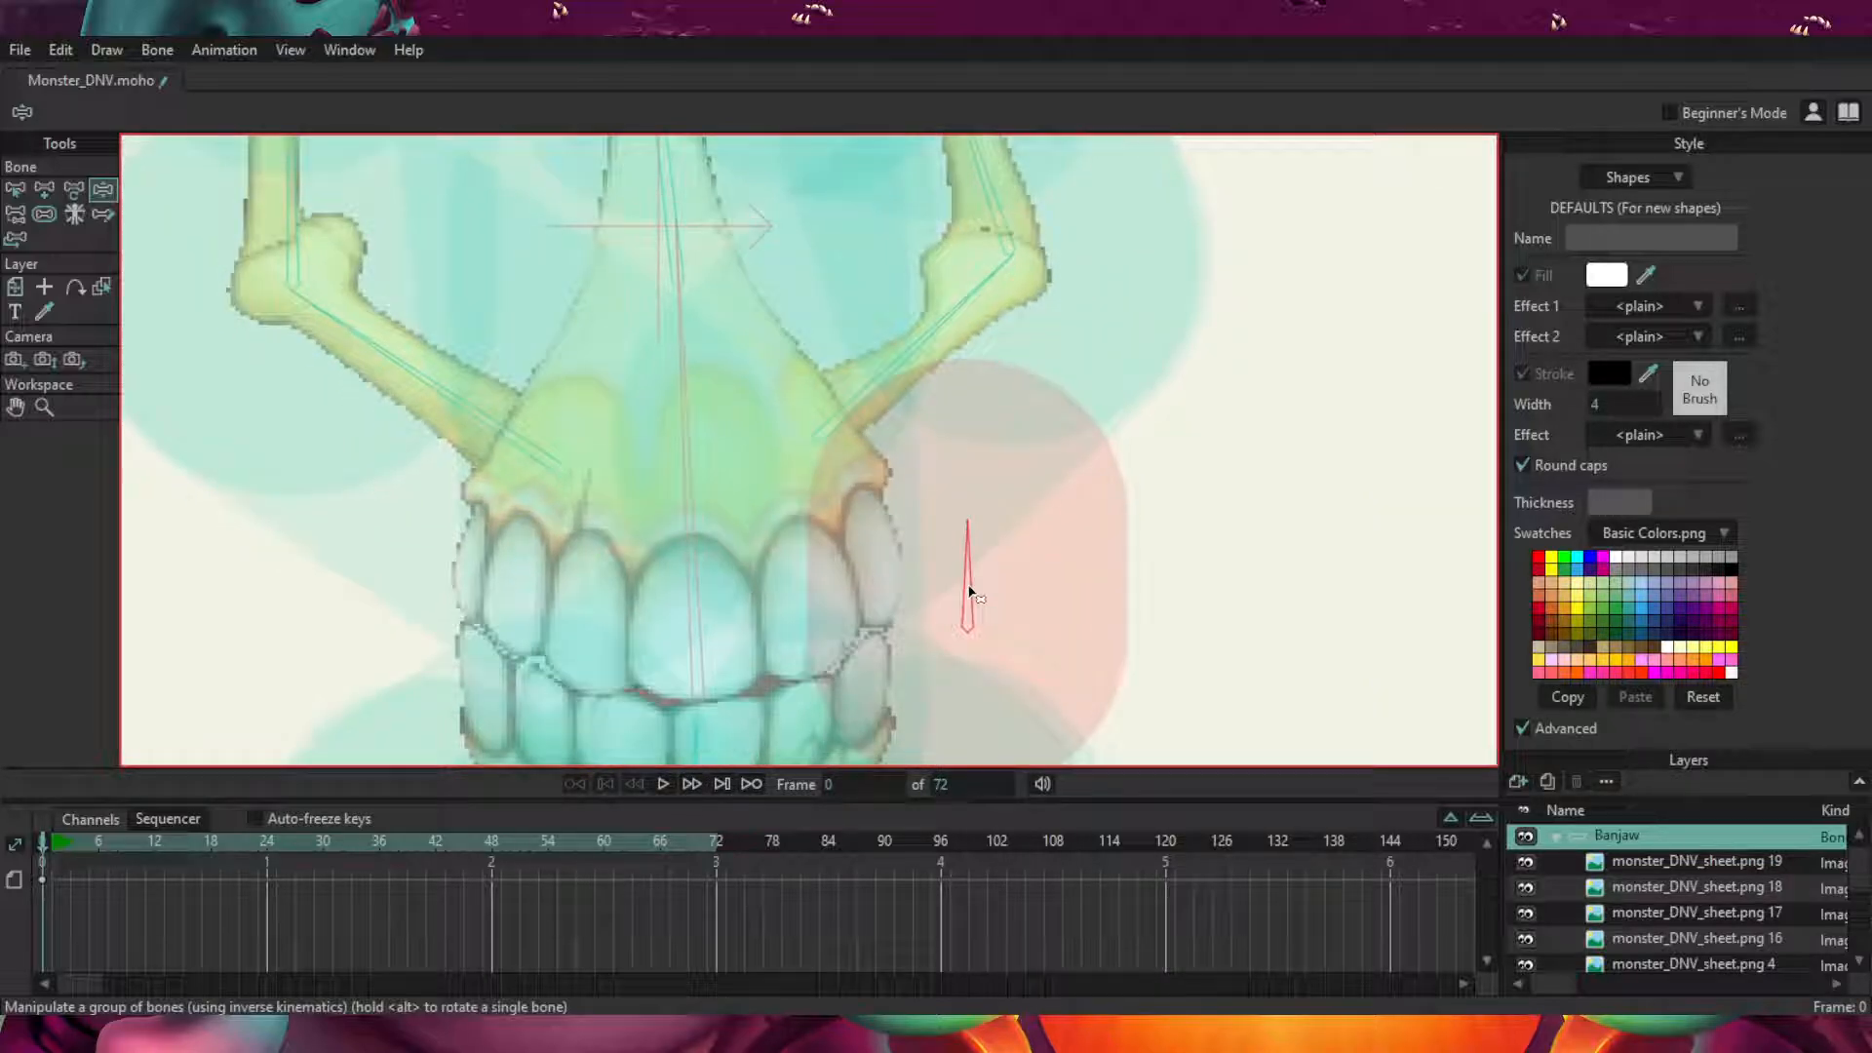
pyautogui.click(16, 187)
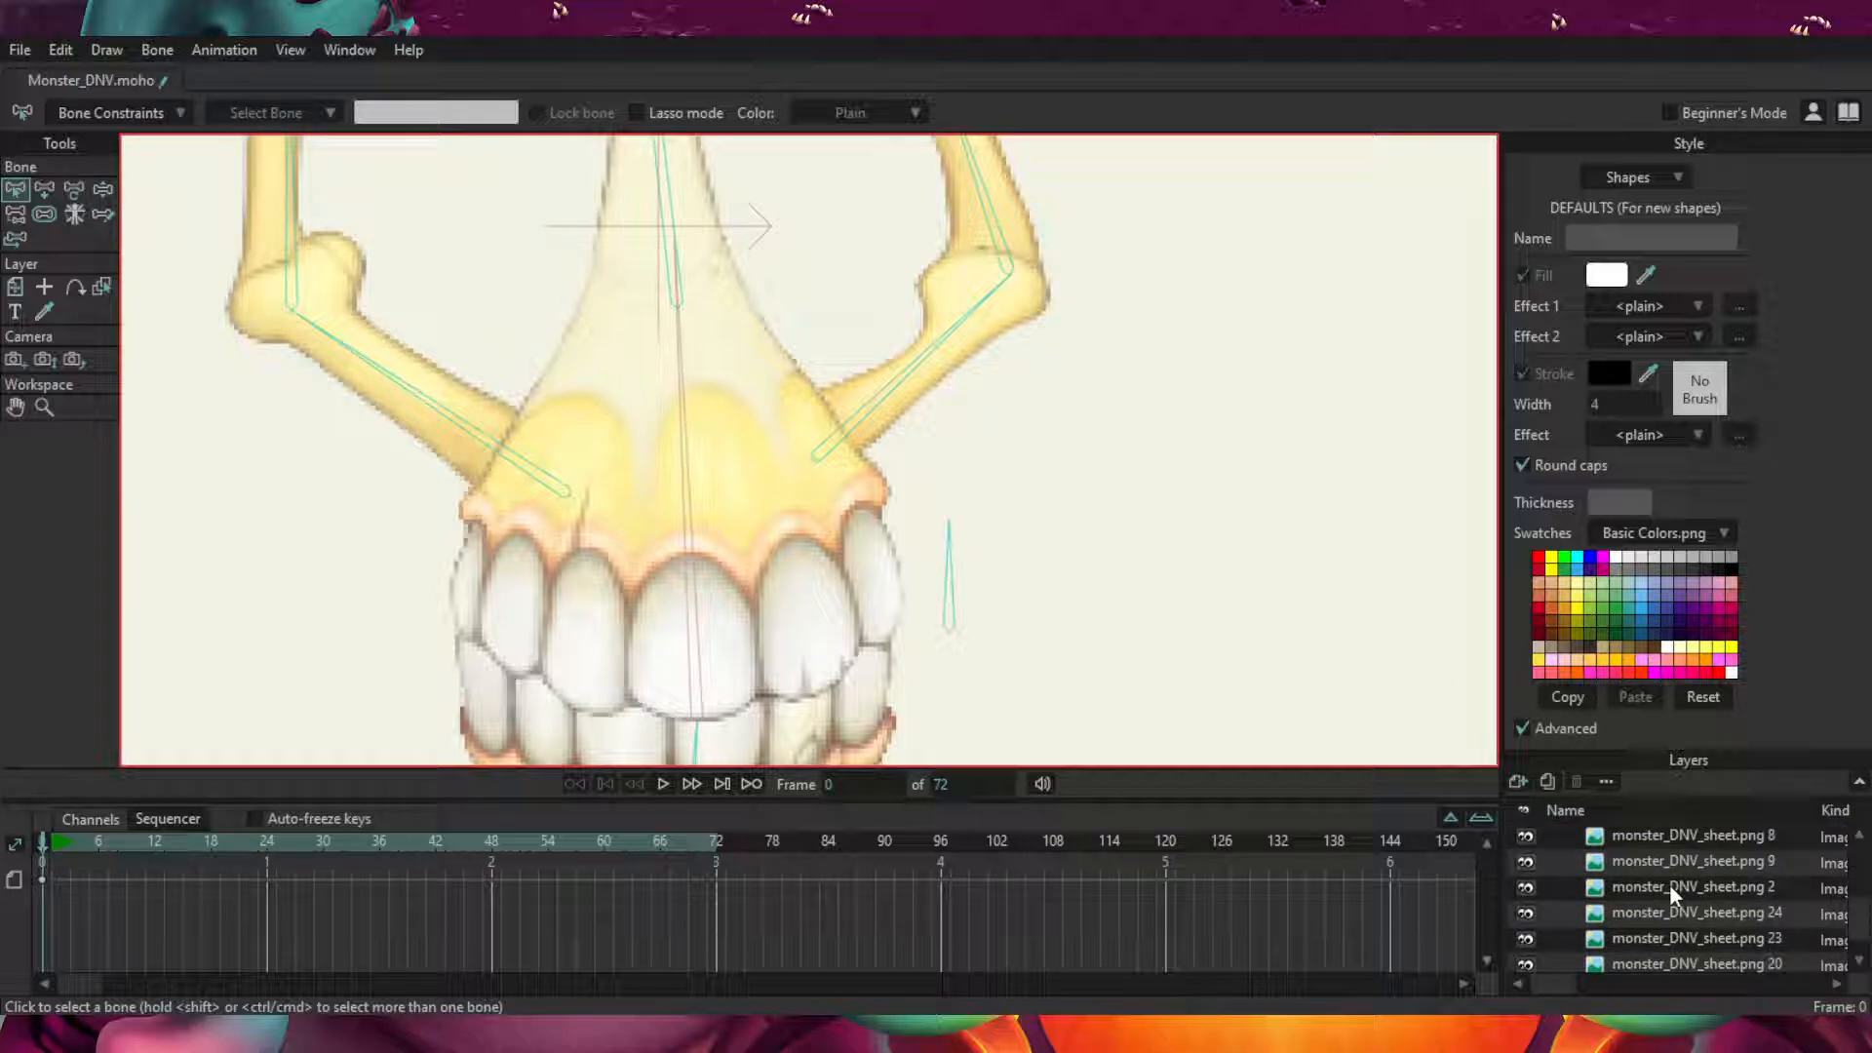
# Select sheet 25 (red tongue), then sheet 20, then sheet 25 again.
pyautogui.click(1695, 896)
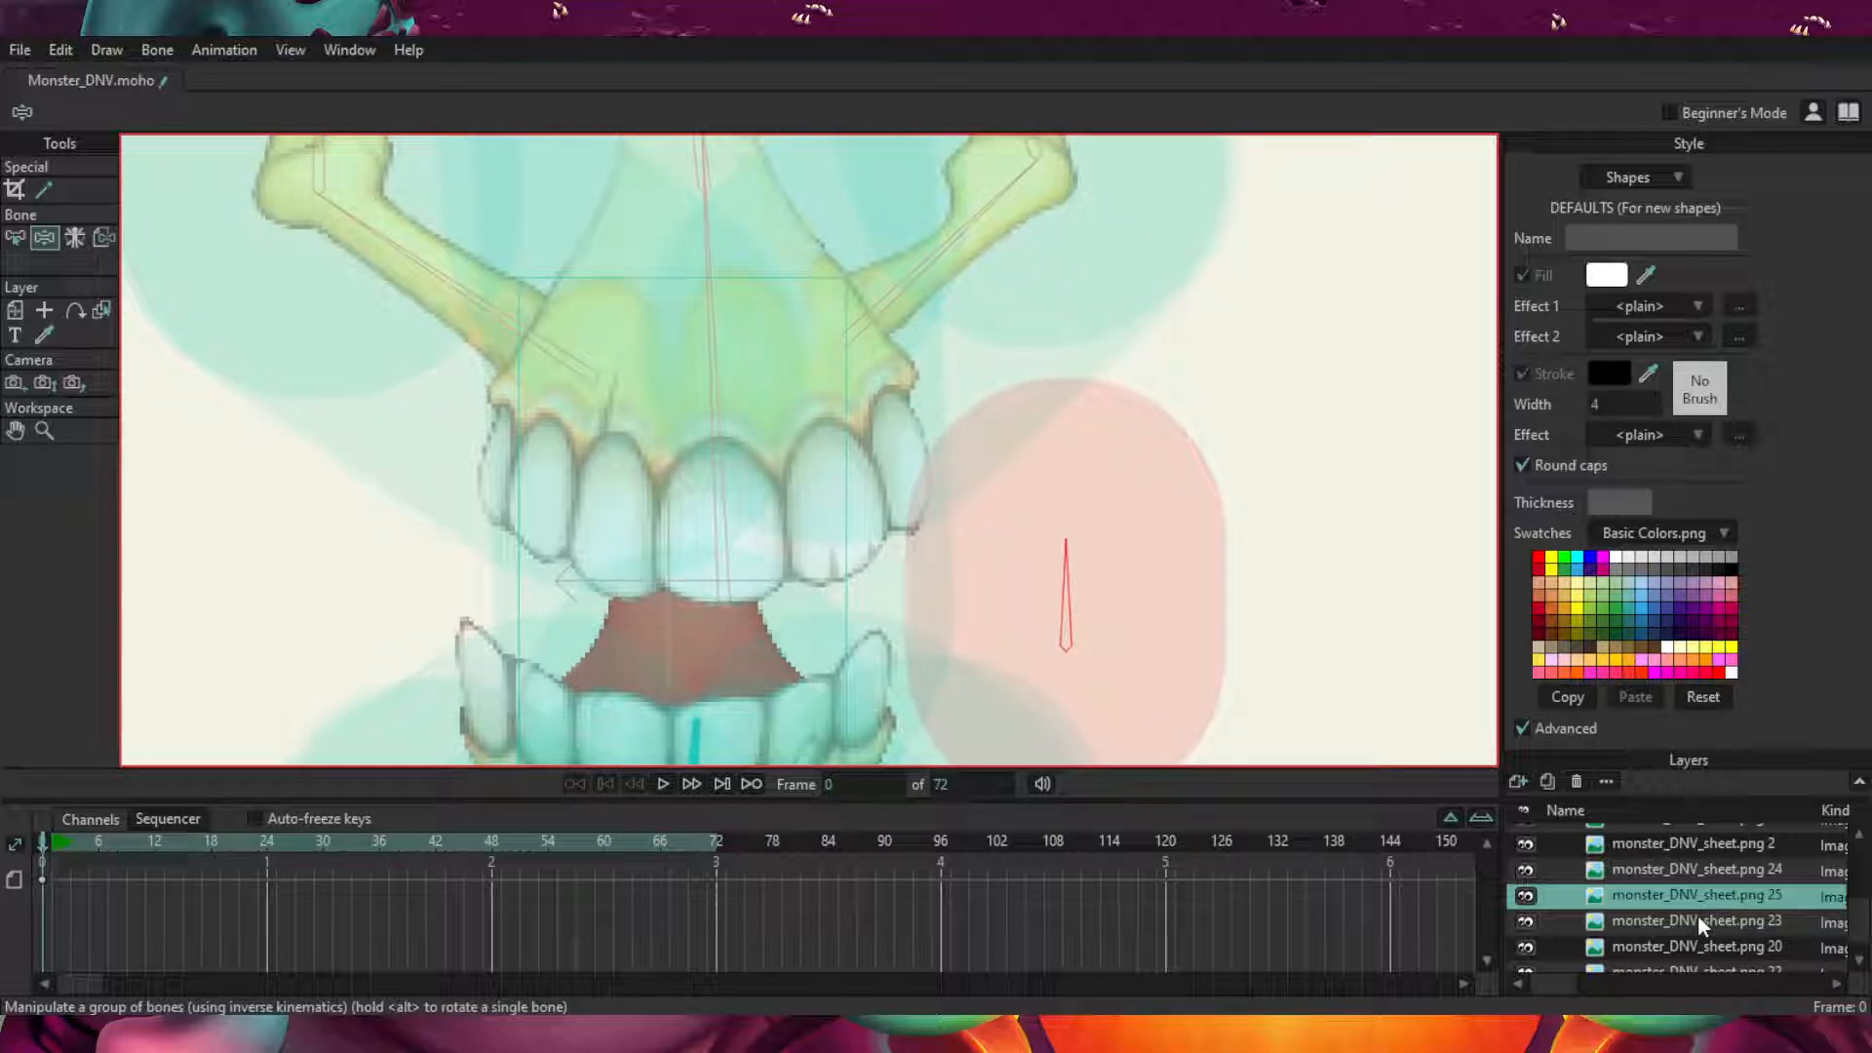
pyautogui.click(1707, 947)
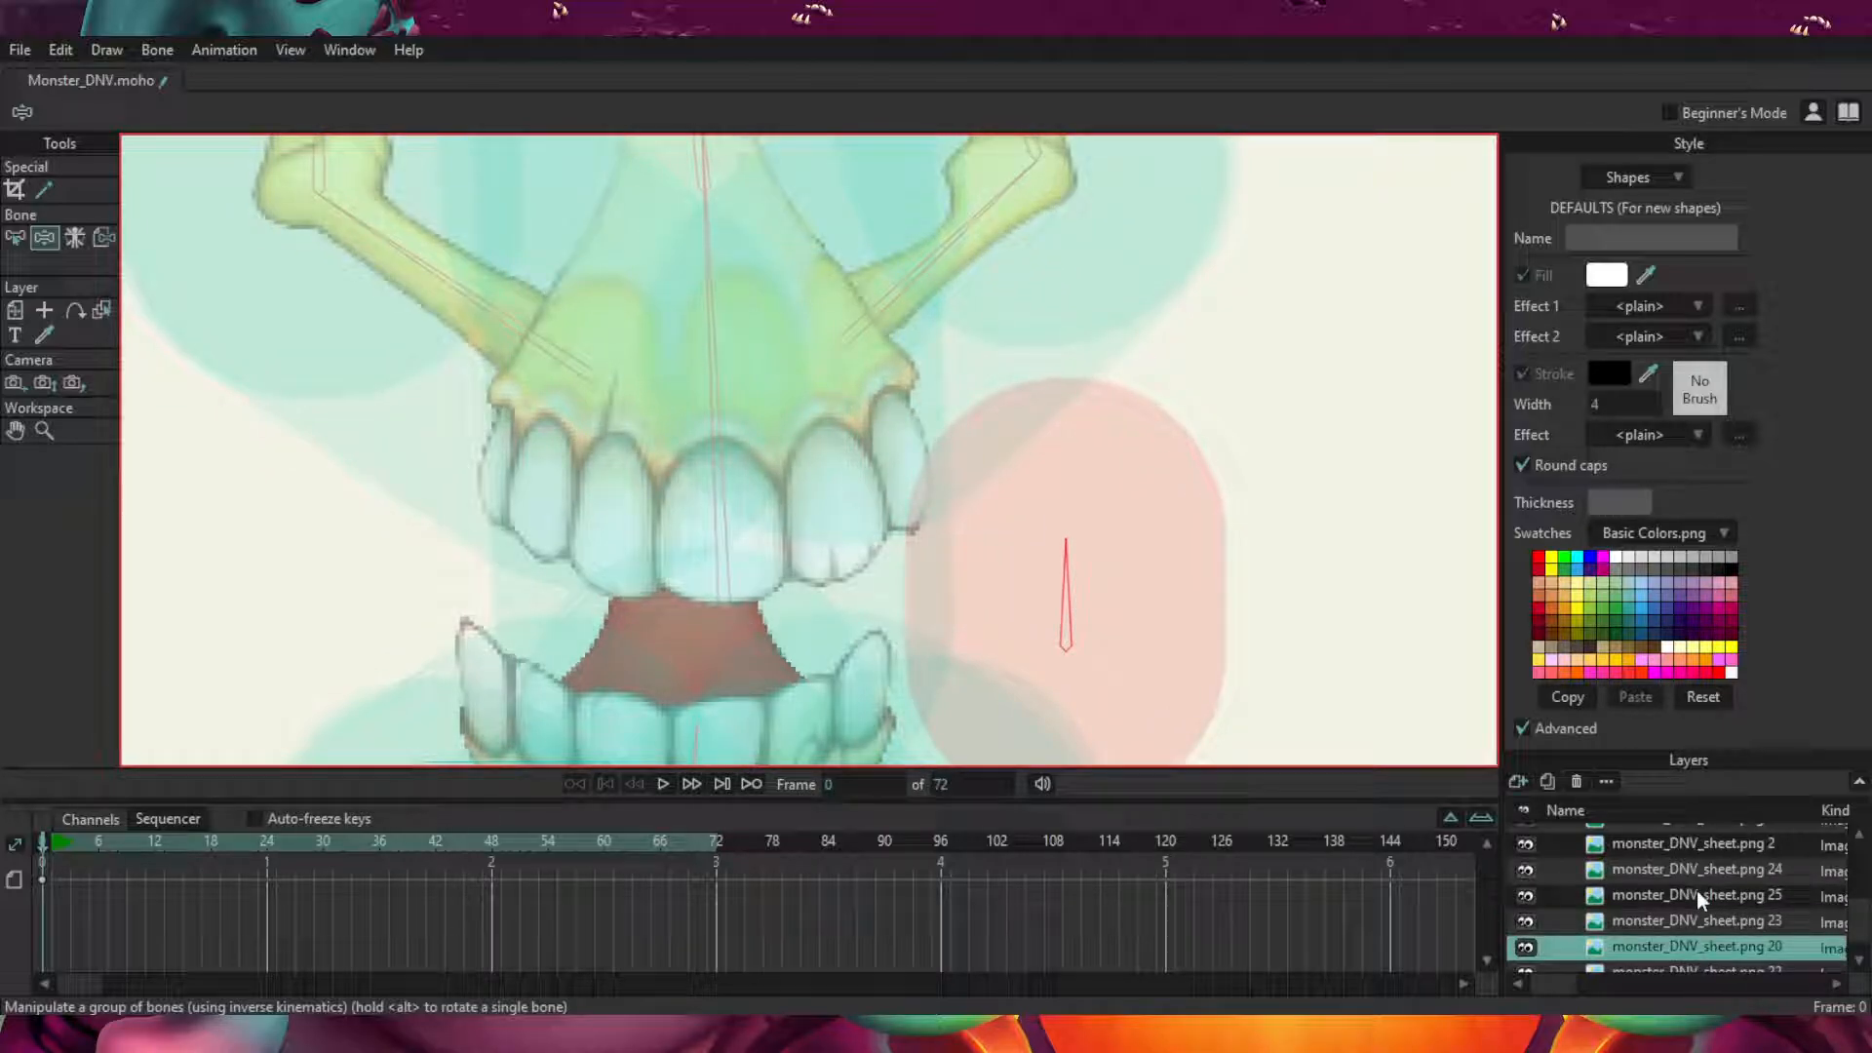
pyautogui.click(1705, 895)
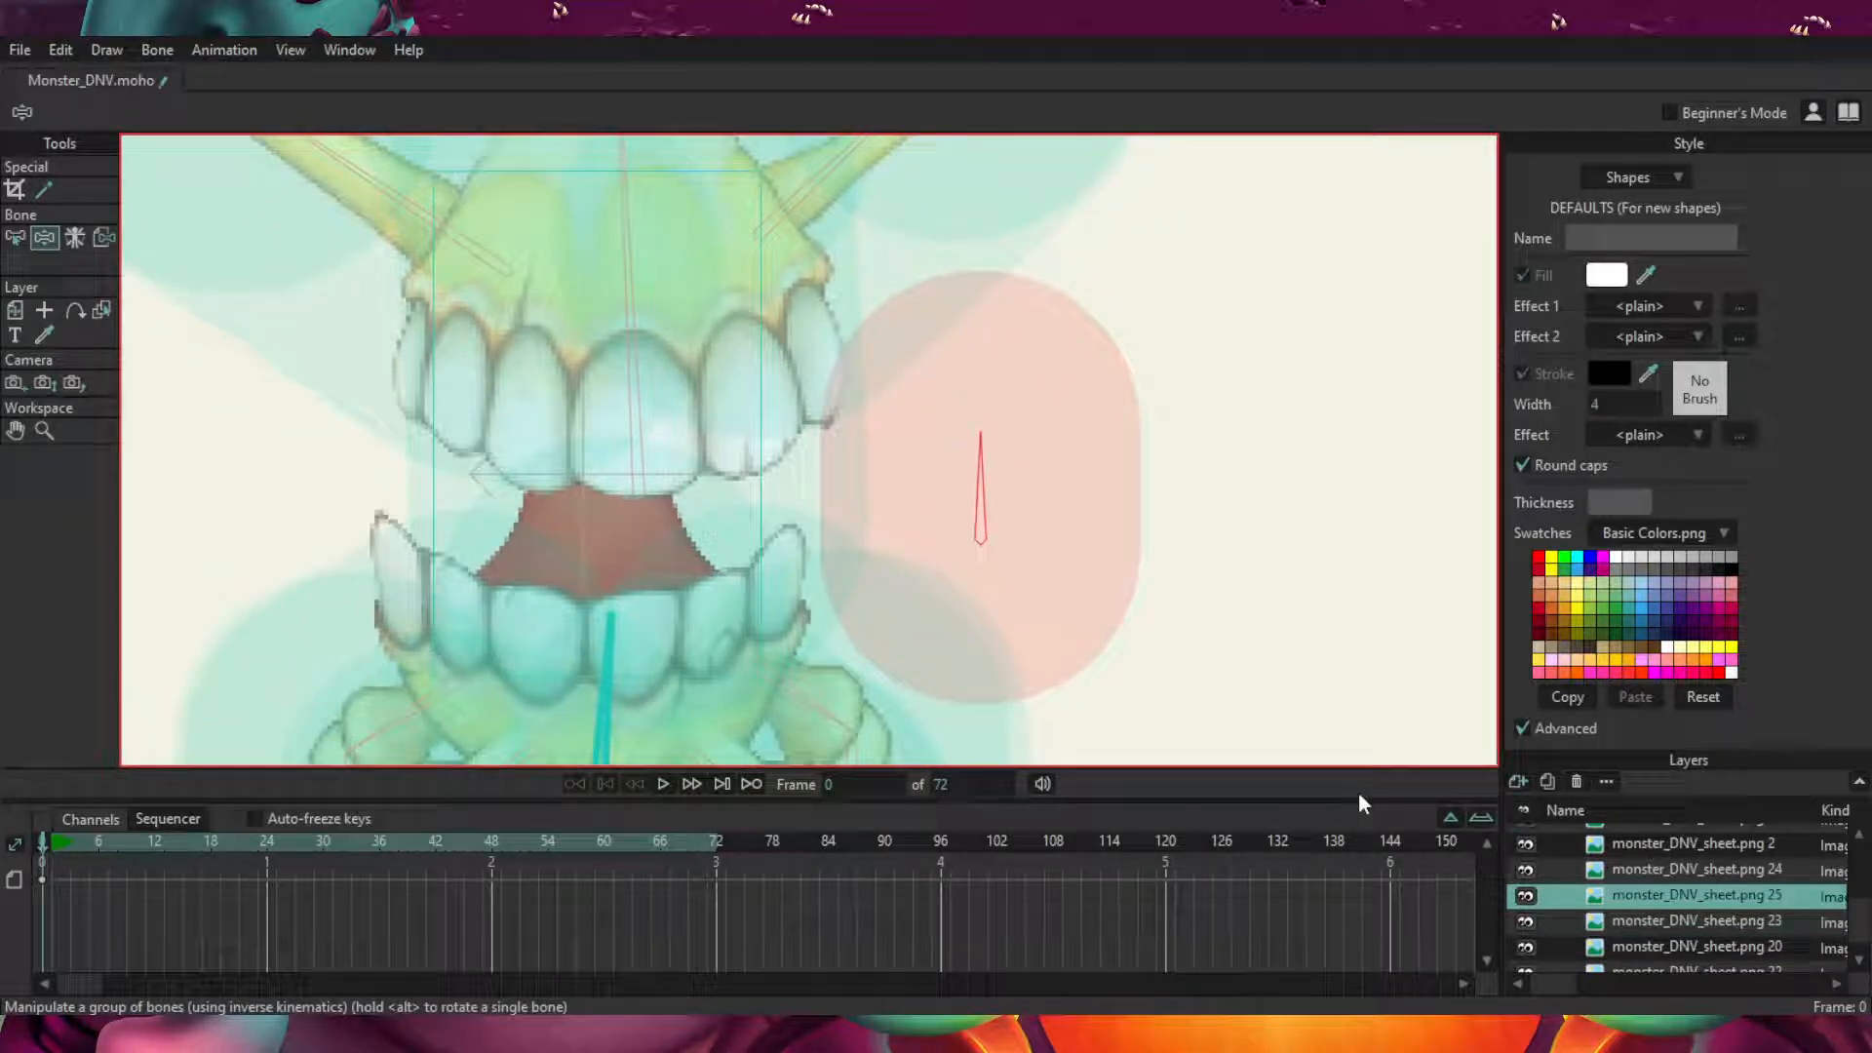